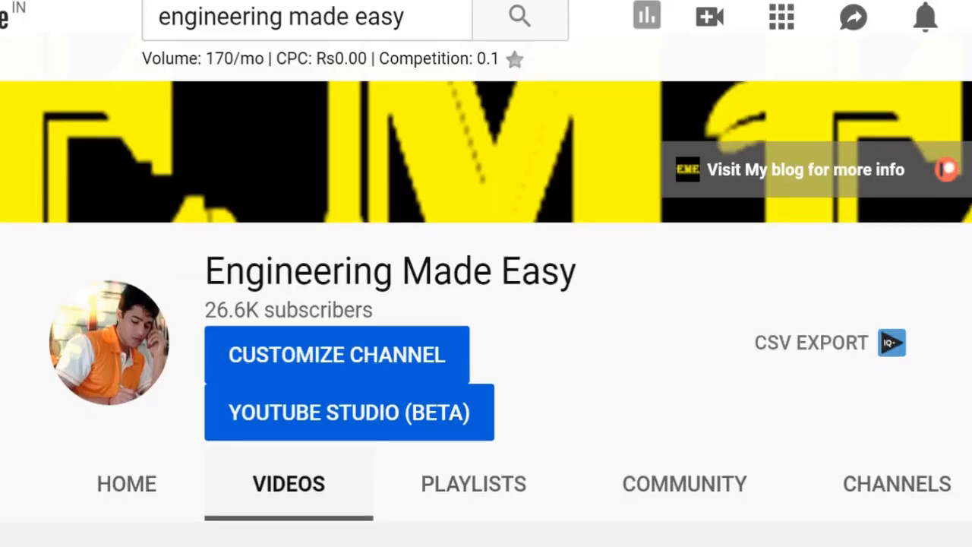
scroll(down, 3)
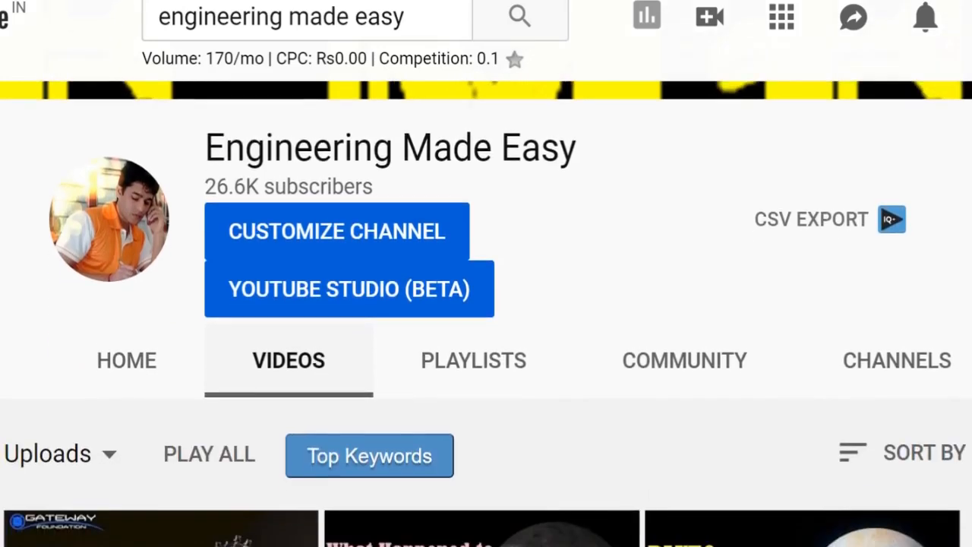
scroll(down, 3)
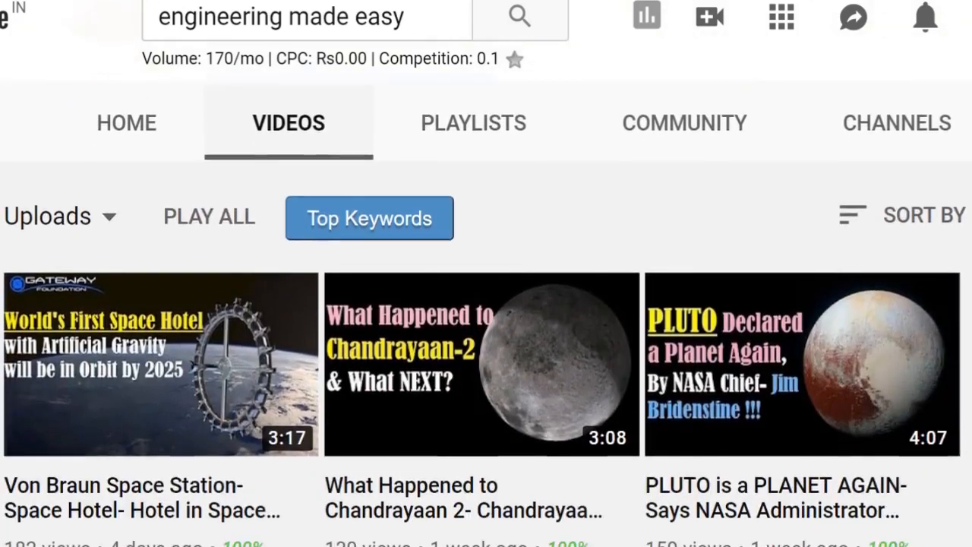
scroll(down, 3)
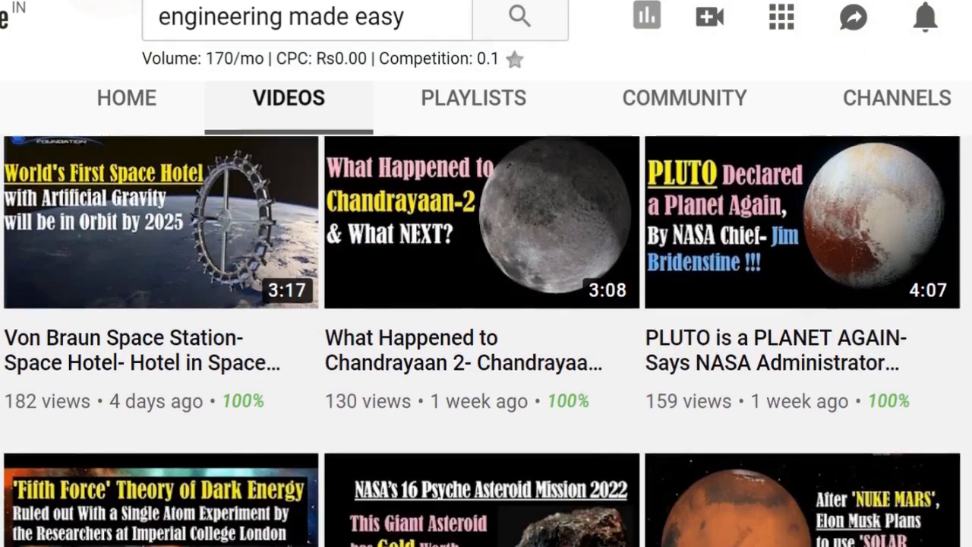
scroll(down, 3)
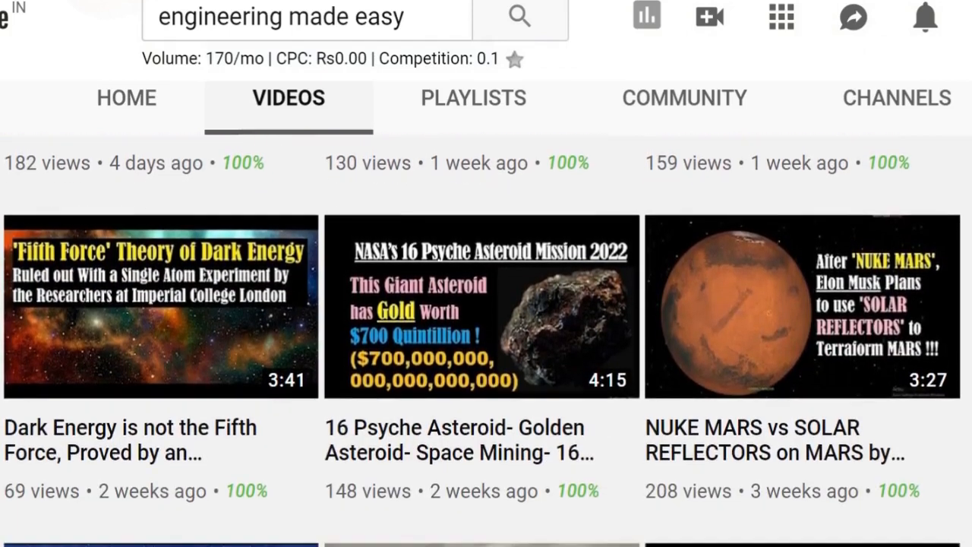
scroll(down, 3)
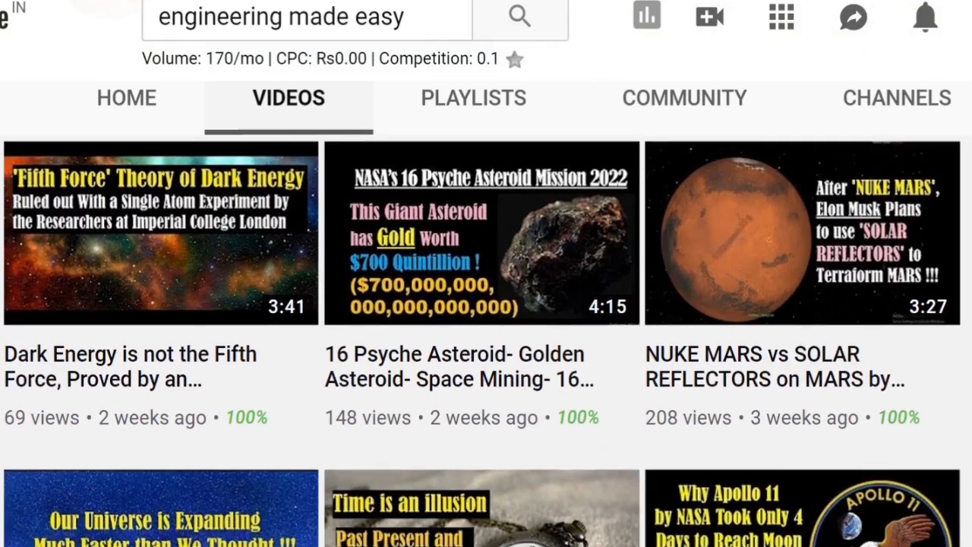
scroll(down, 3)
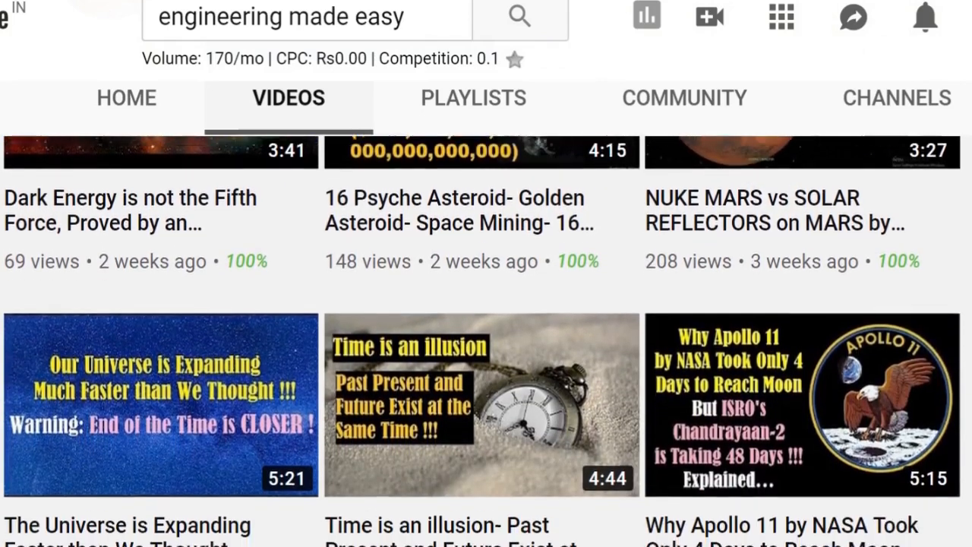
scroll(down, 3)
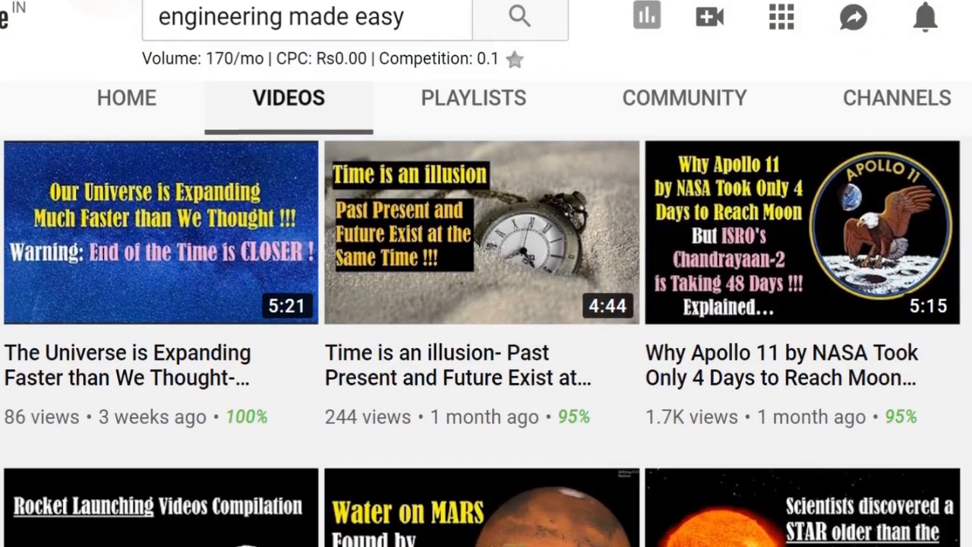
scroll(down, 3)
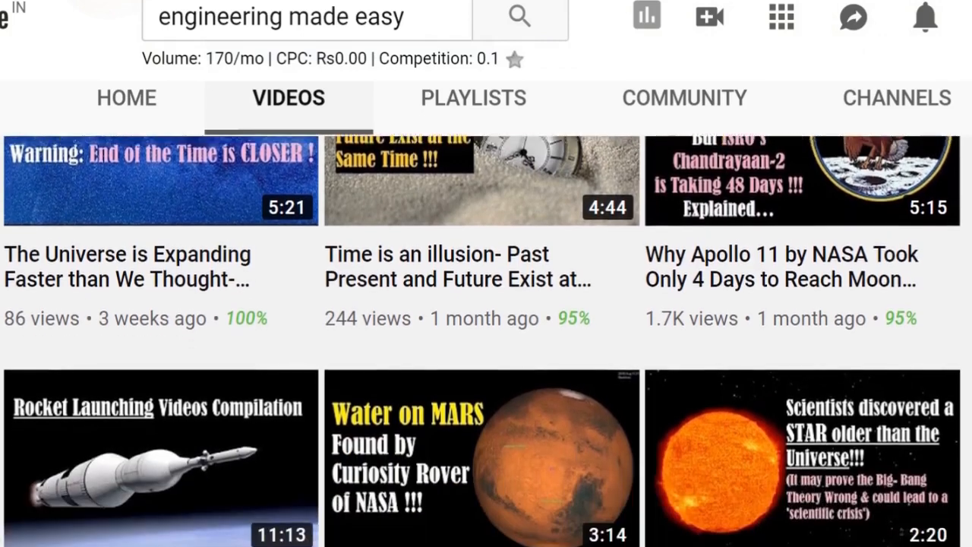
scroll(down, 3)
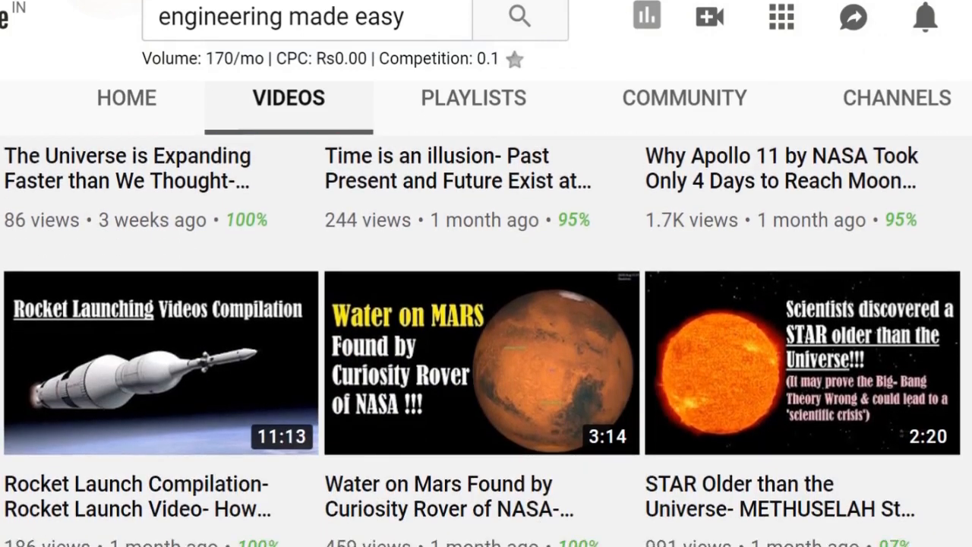
scroll(down, 3)
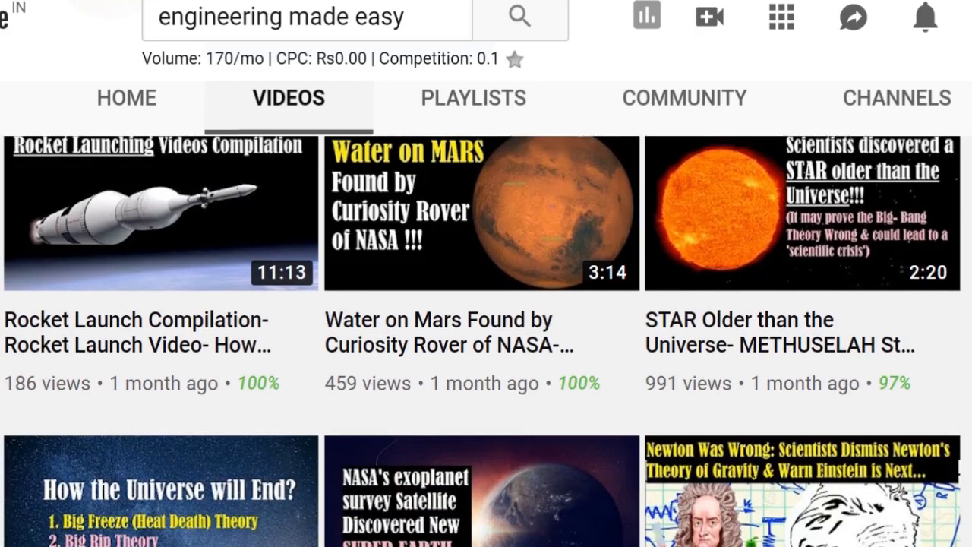
scroll(down, 3)
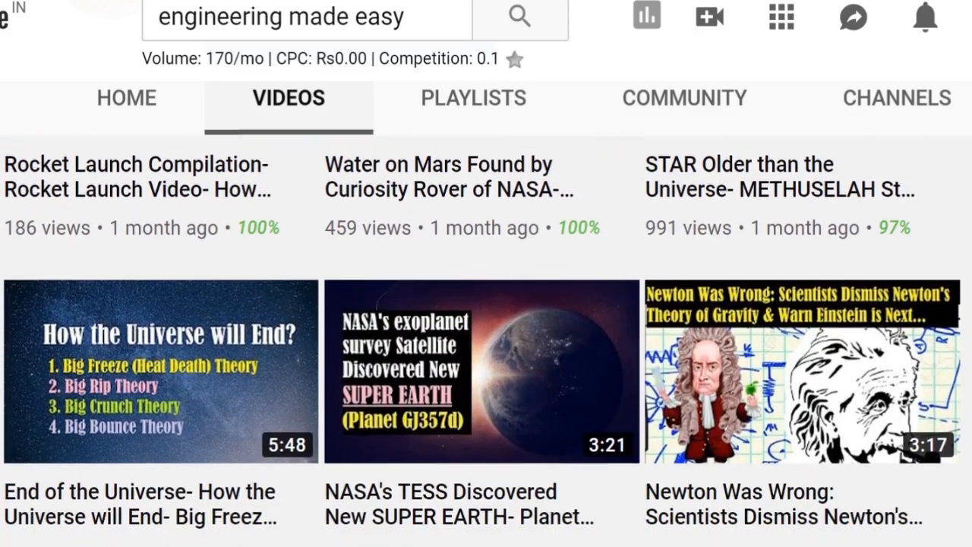
scroll(down, 3)
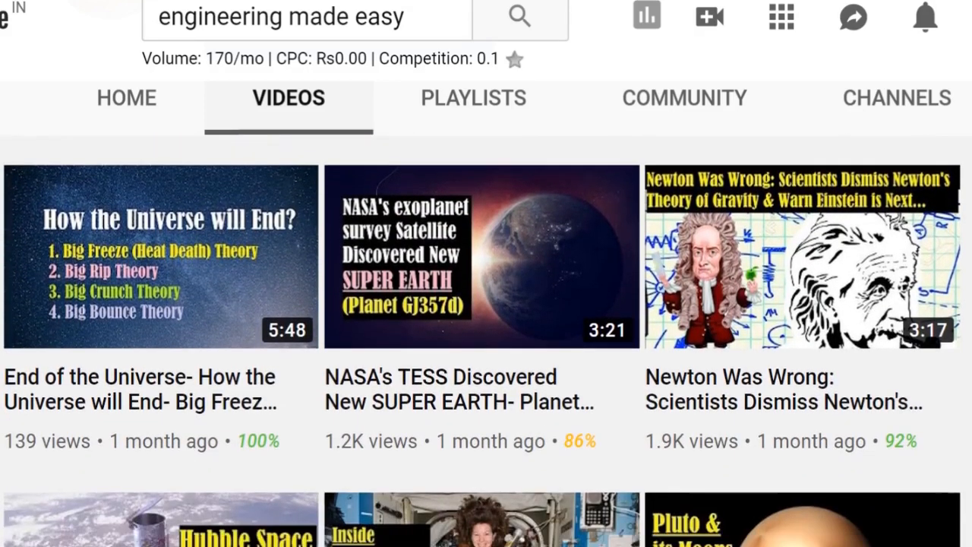